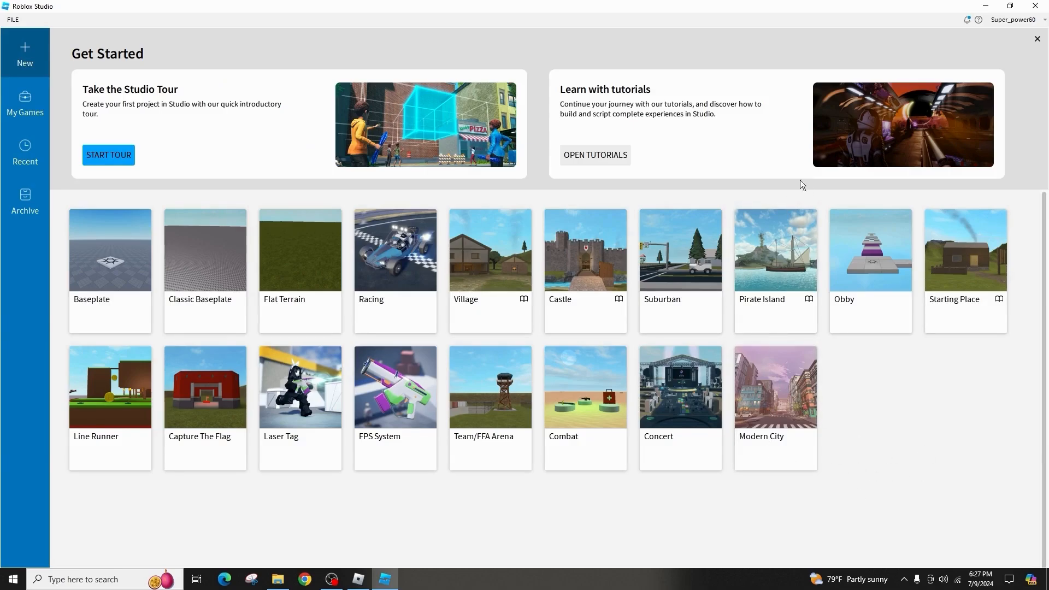
{"action": "mouse_move", "coordinate": [772, 445]}
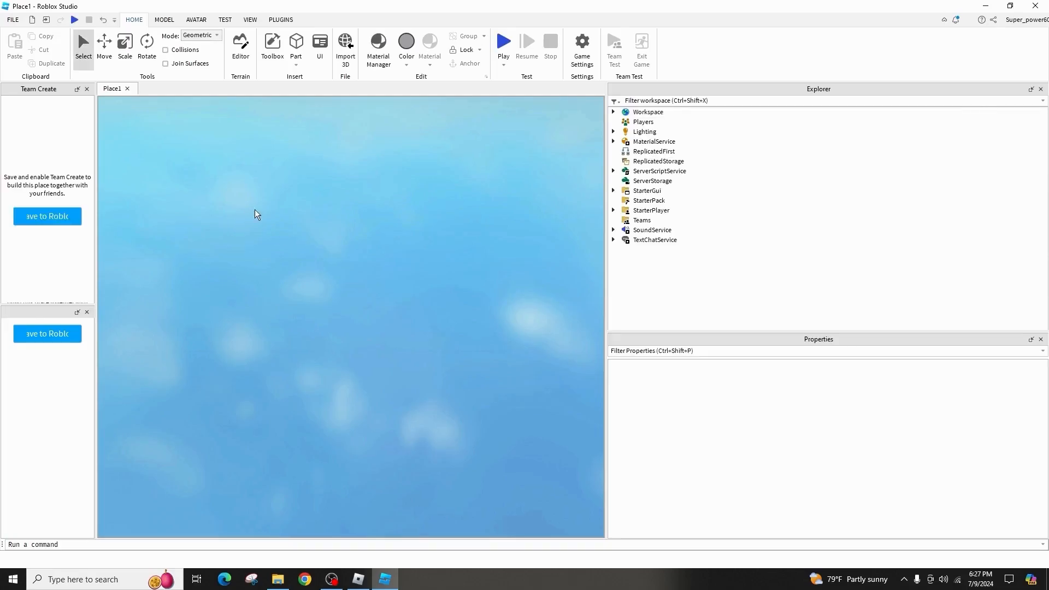
Step: Let Place1 finish loading with the Toolbox and Terrain Editor beside the city viewport
{"action": "left_click", "coordinate": [271, 47]}
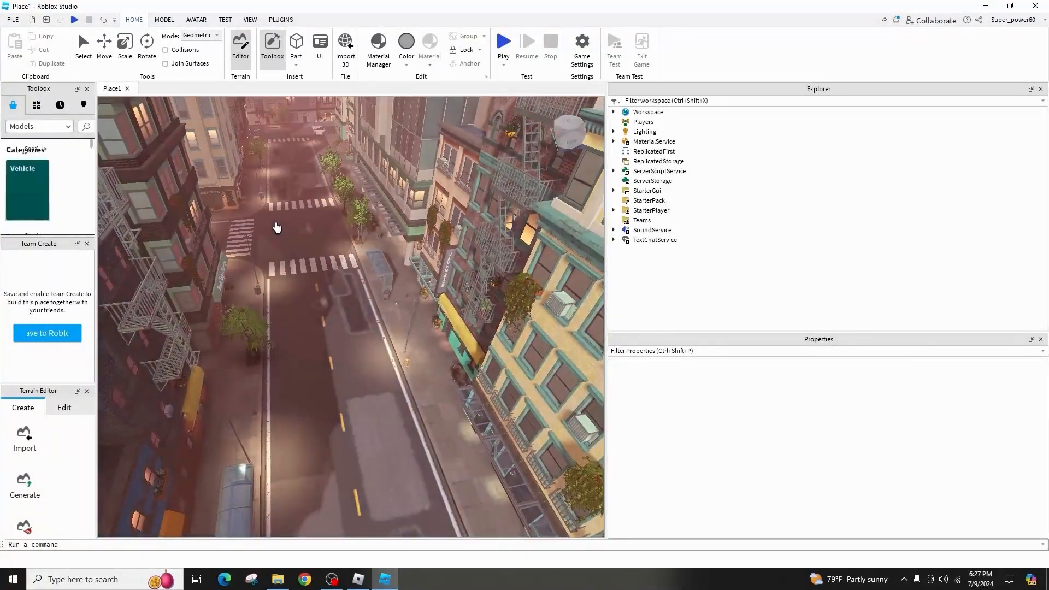
{"action": "left_click", "coordinate": [12, 18]}
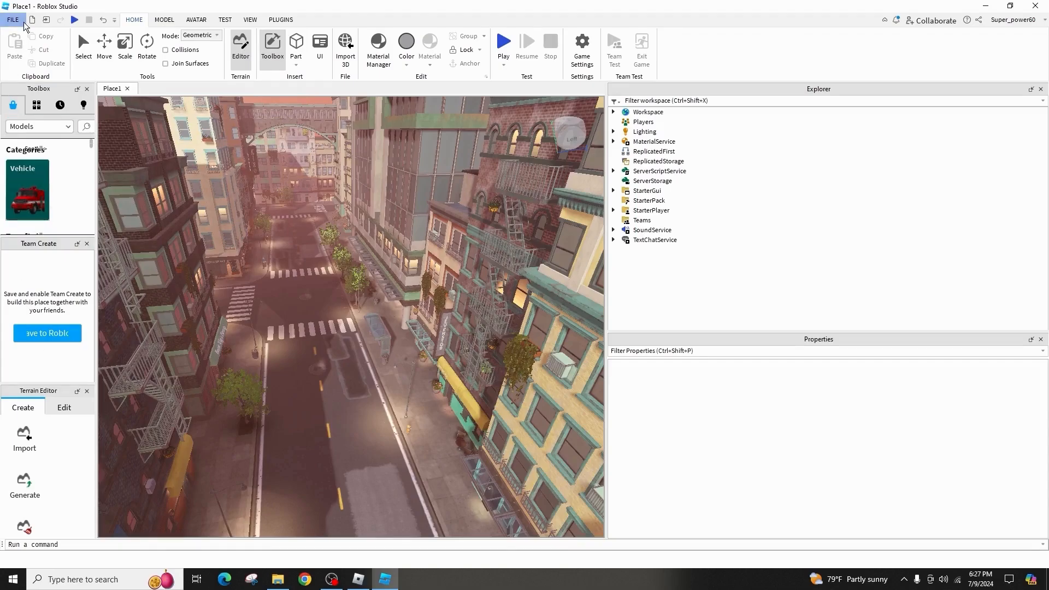
Step: Choose Notch under Recent Games in the File menu
{"action": "left_click", "coordinate": [12, 20]}
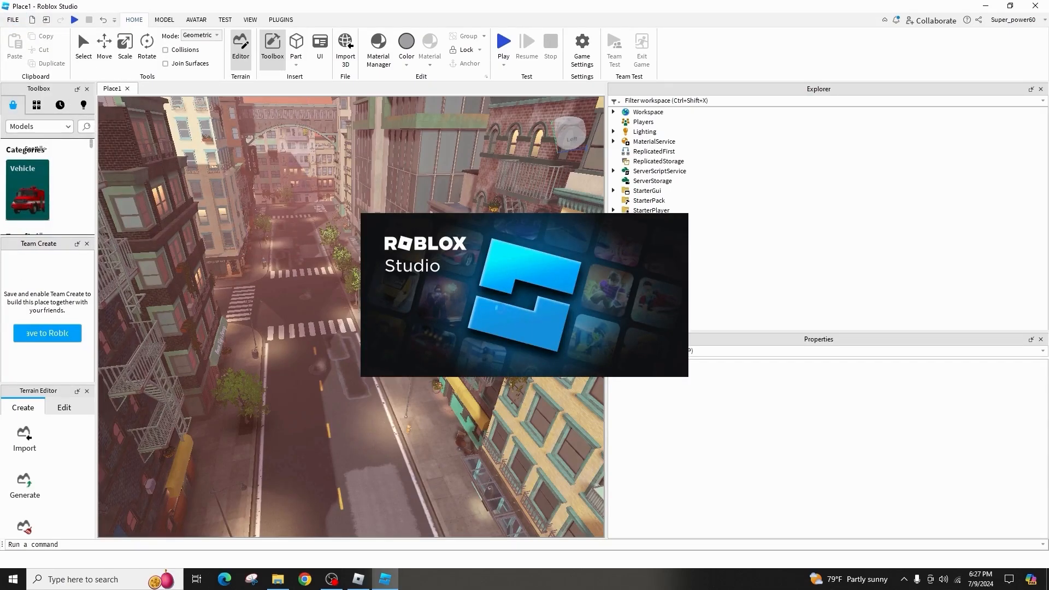
{"action": "mouse_move", "coordinate": [483, 316]}
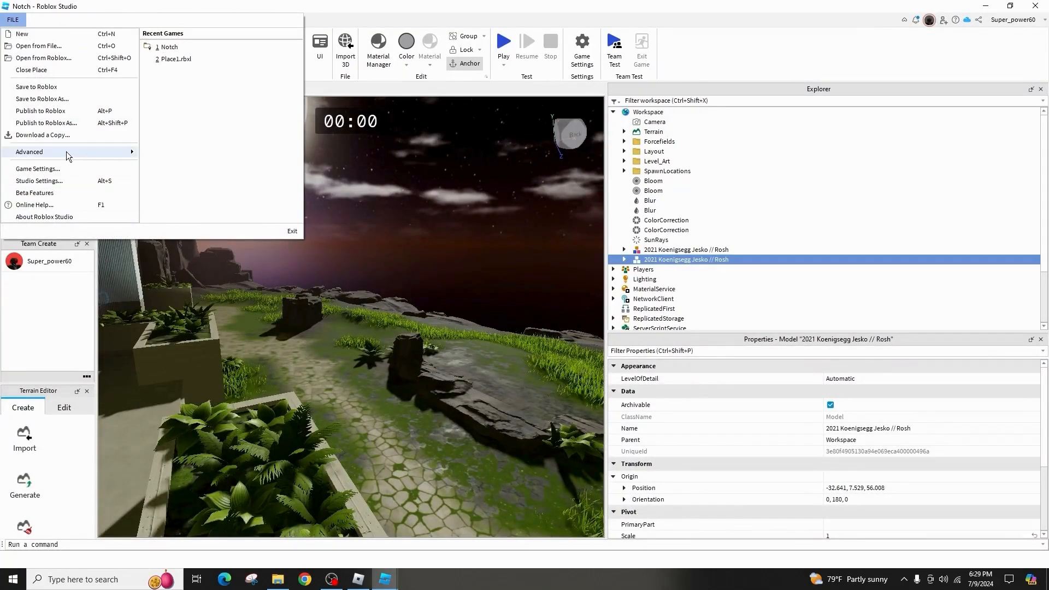
Step: Open Notch's Game Settings, review Basic Info, close it, and reopen Game Settings
{"action": "left_click", "coordinate": [36, 169]}
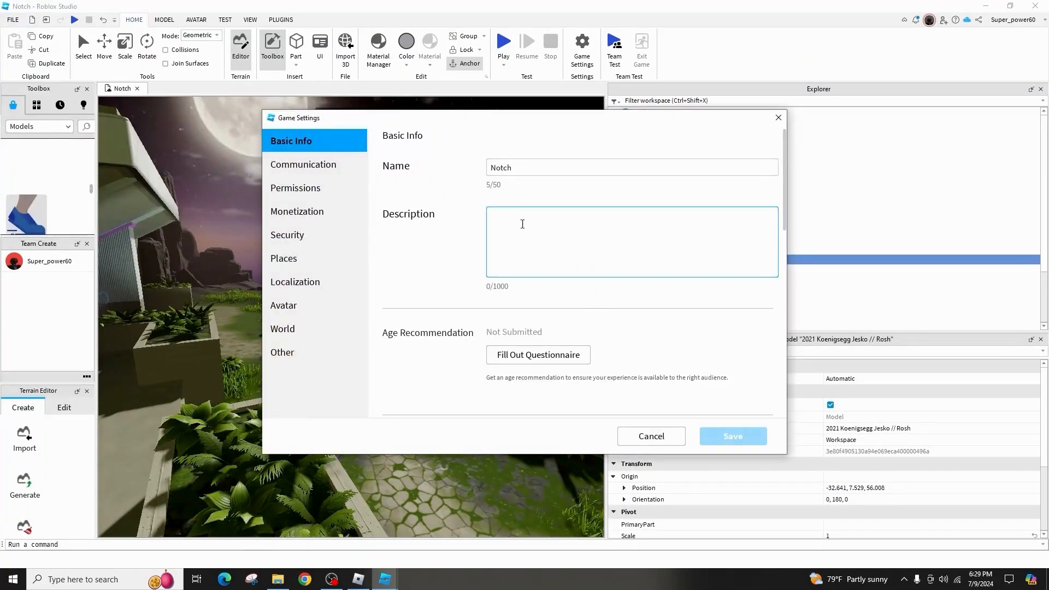
{"action": "scroll", "scroll_direction": "down", "scroll_amount": 3}
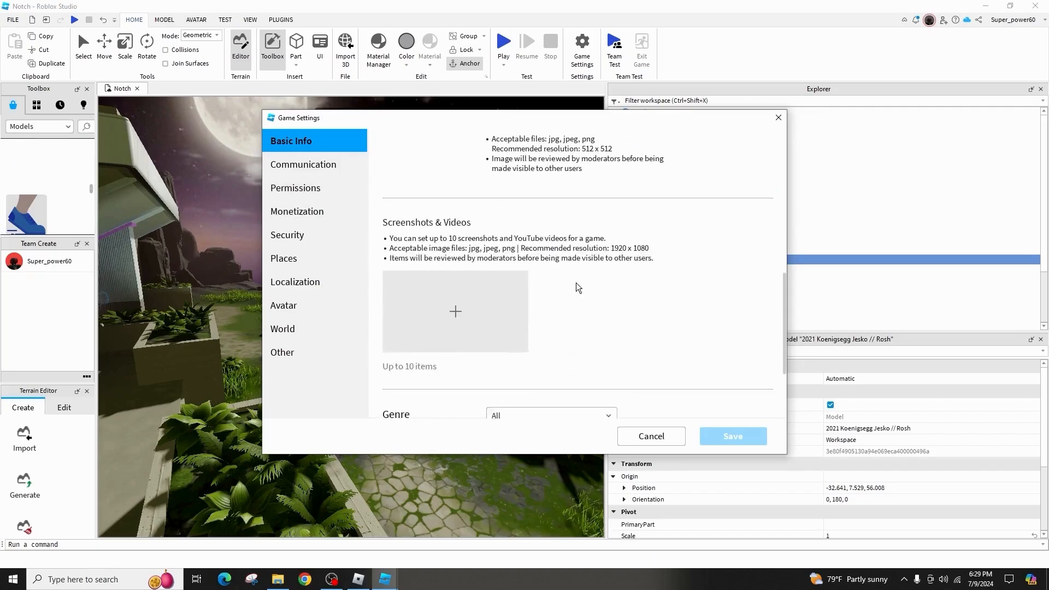
{"action": "scroll", "scroll_direction": "up", "scroll_amount": 3}
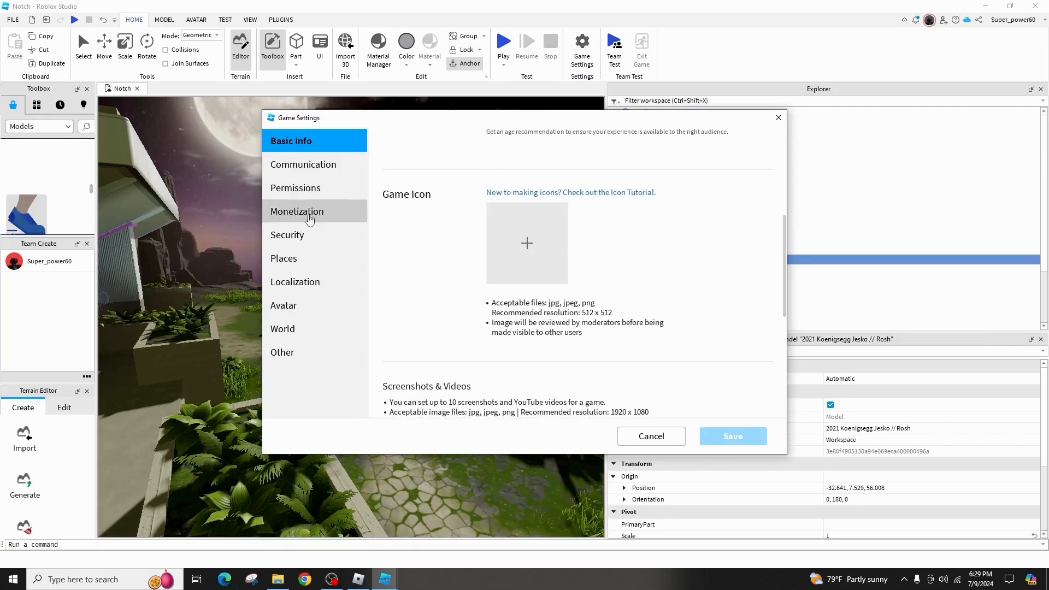
{"action": "left_click", "coordinate": [650, 435]}
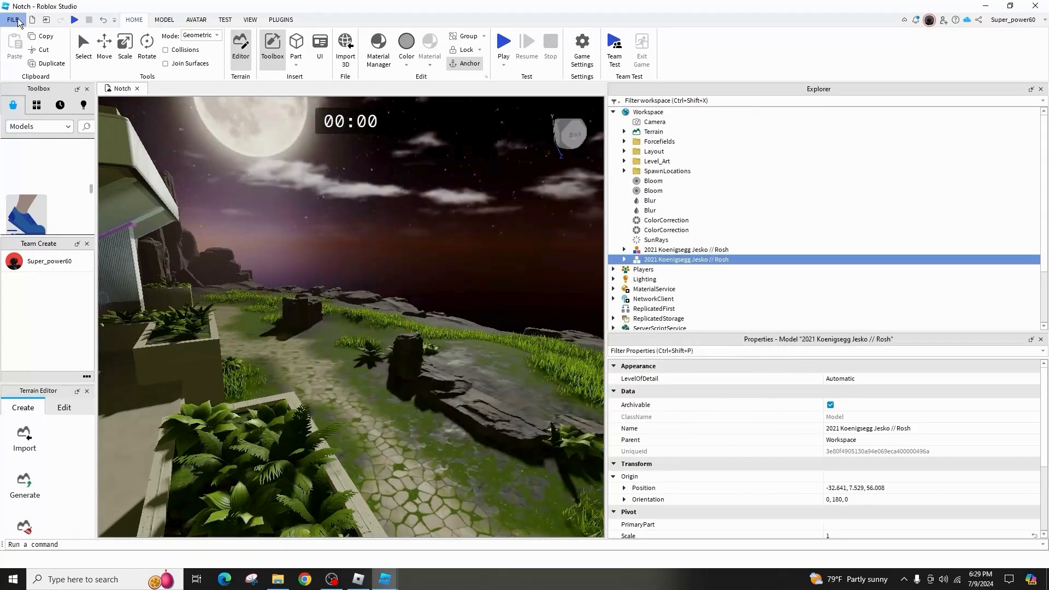
{"action": "left_click", "coordinate": [12, 19]}
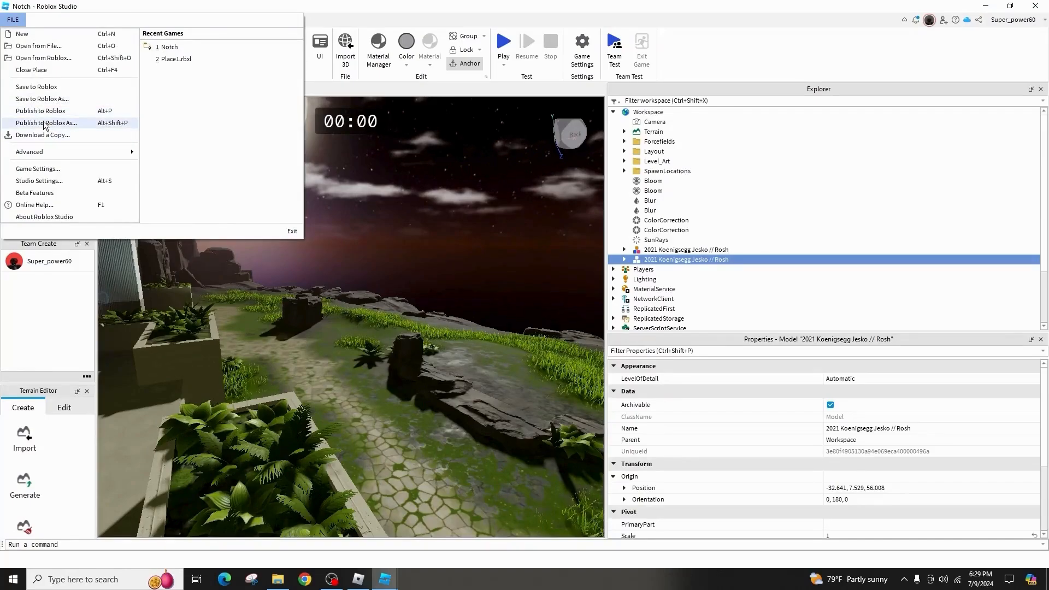
{"action": "left_click", "coordinate": [38, 169]}
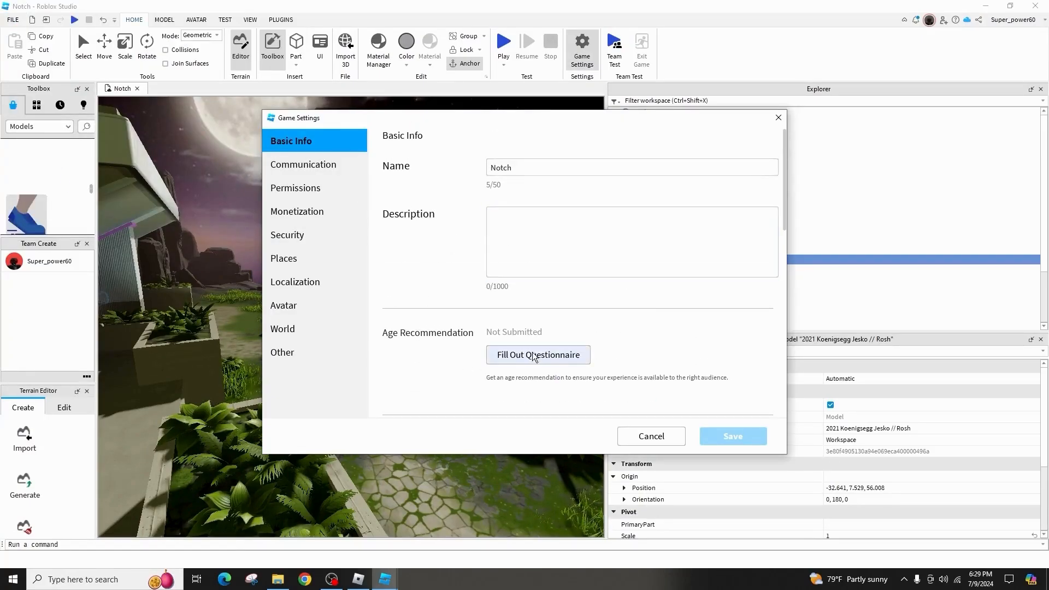
{"action": "scroll", "scroll_direction": "down", "scroll_amount": 3}
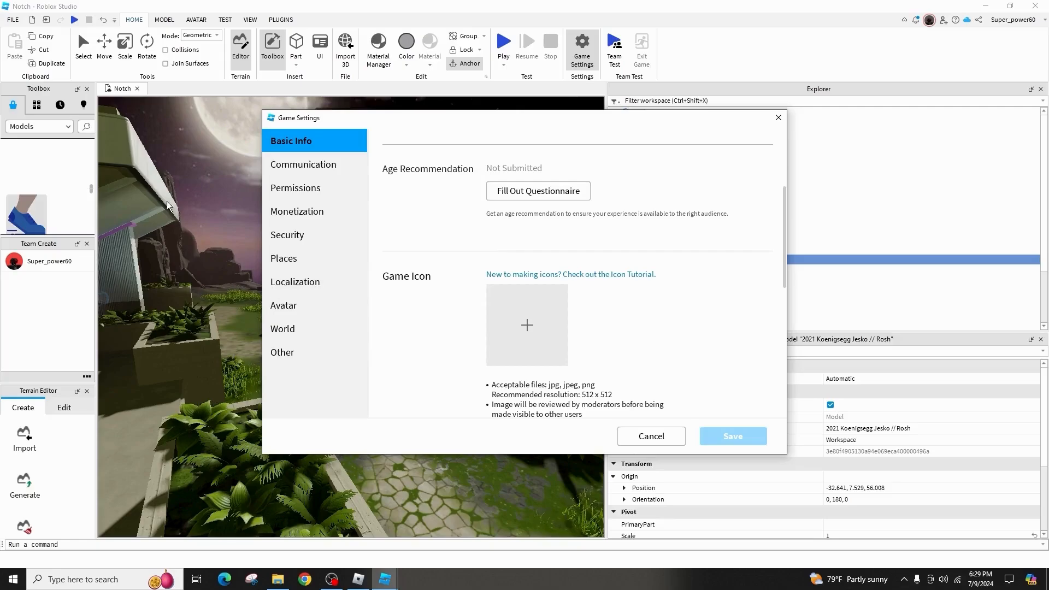
Step: Turn on Enable Microphone under Communication and confirm Permissions is Public
{"action": "left_click", "coordinate": [302, 164]}
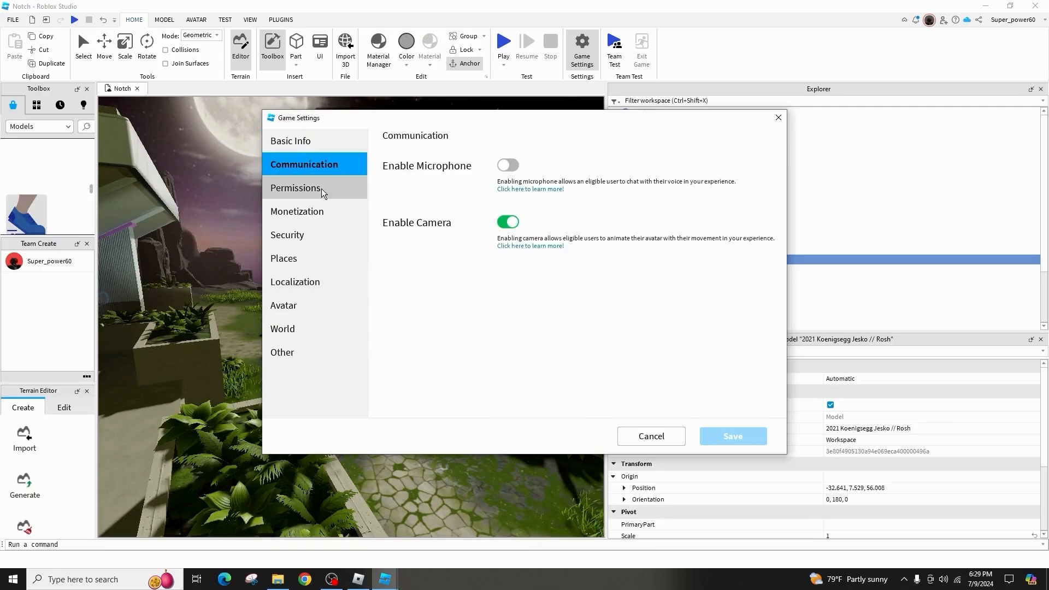
{"action": "left_click", "coordinate": [508, 165]}
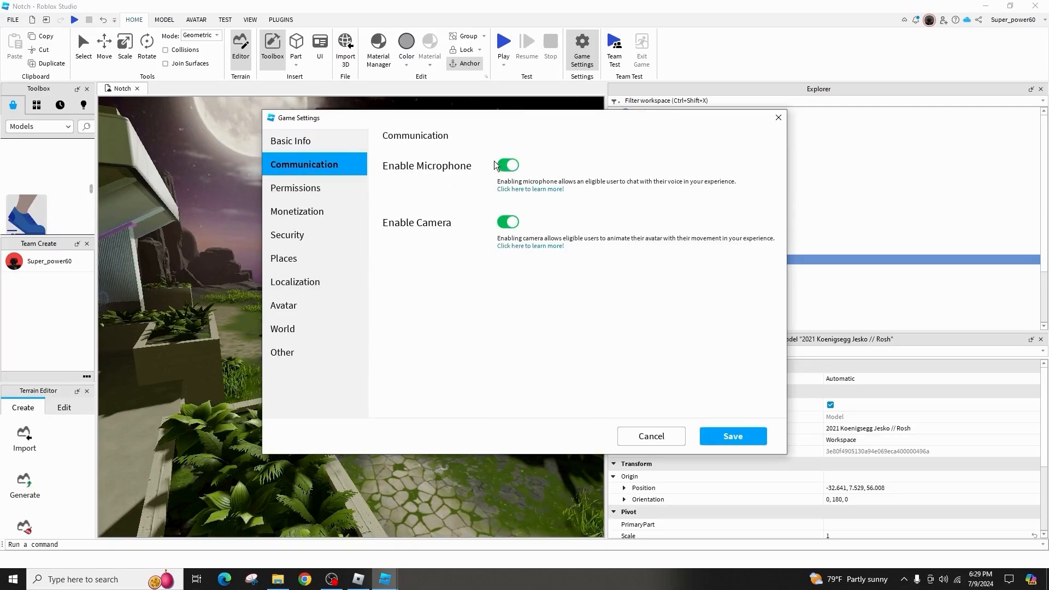
{"action": "left_click", "coordinate": [296, 188]}
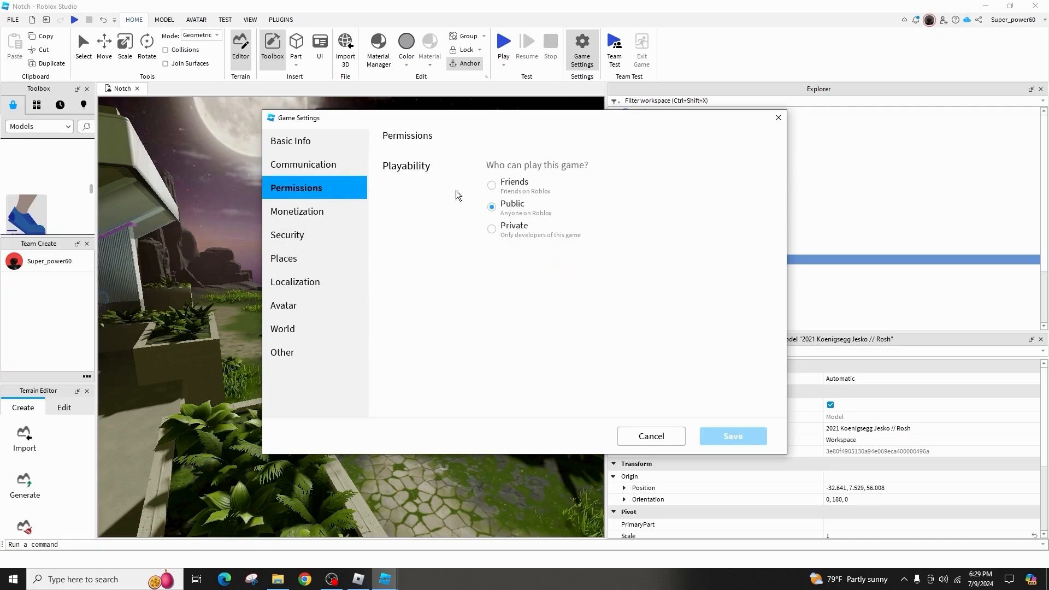
{"action": "mouse_move", "coordinate": [510, 188]}
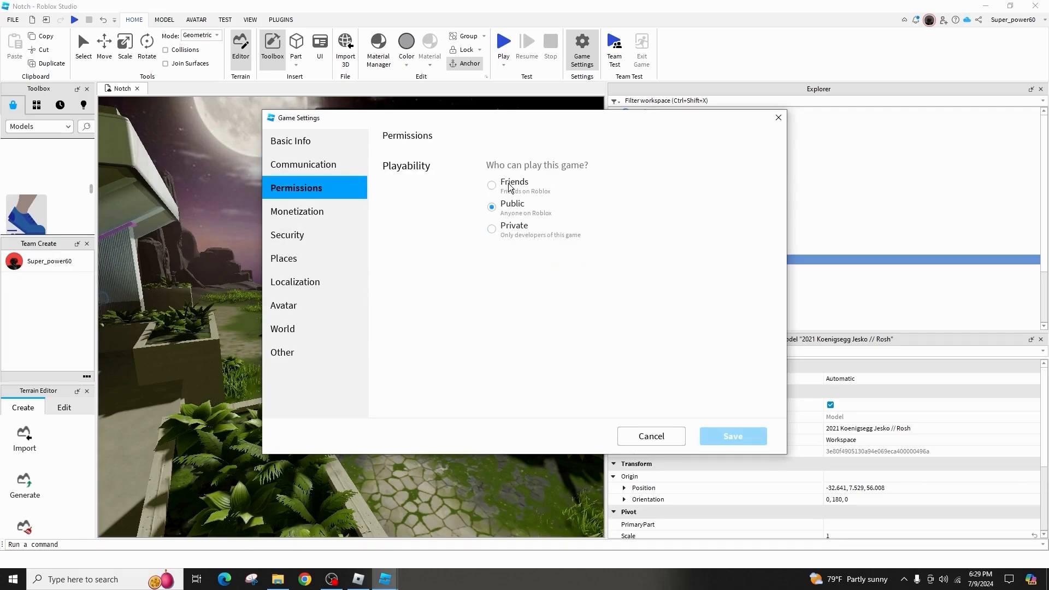
{"action": "mouse_move", "coordinate": [762, 367]}
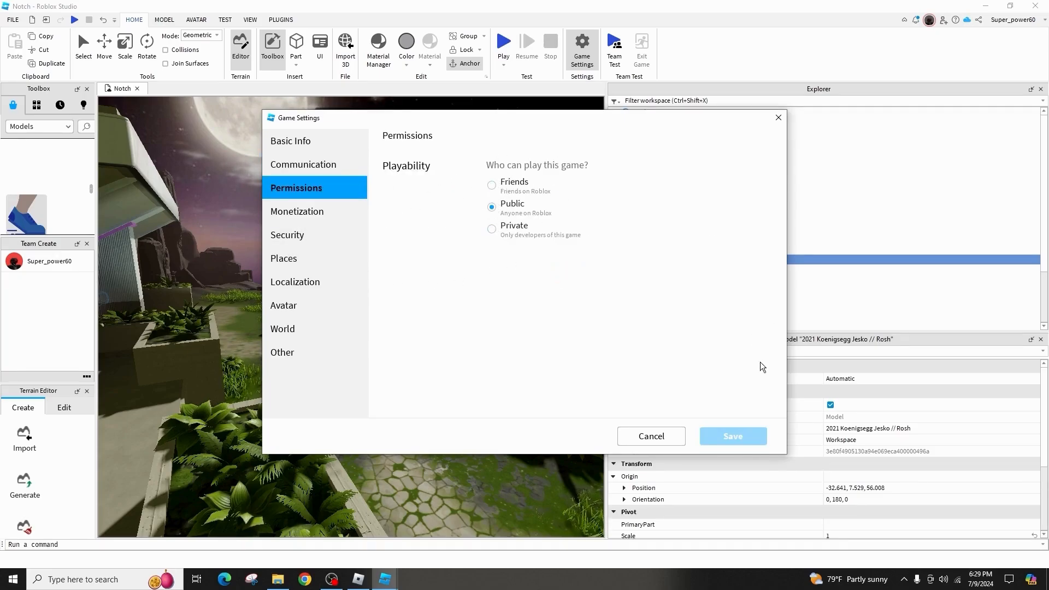
{"action": "mouse_move", "coordinate": [616, 164]}
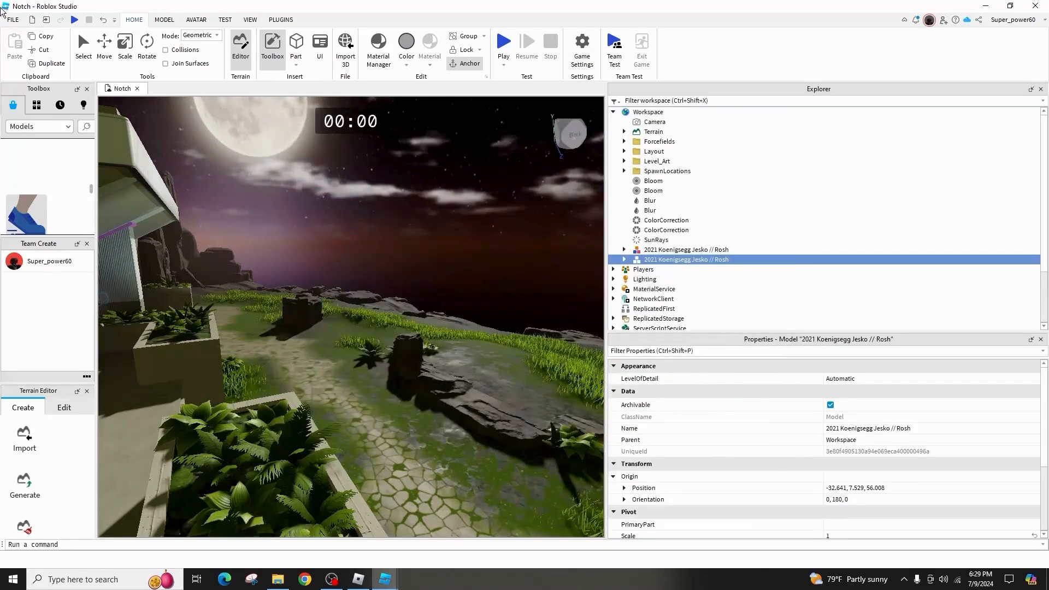
Step: Run File > Publish to Roblox and confirm the changes were published
{"action": "left_click", "coordinate": [12, 18]}
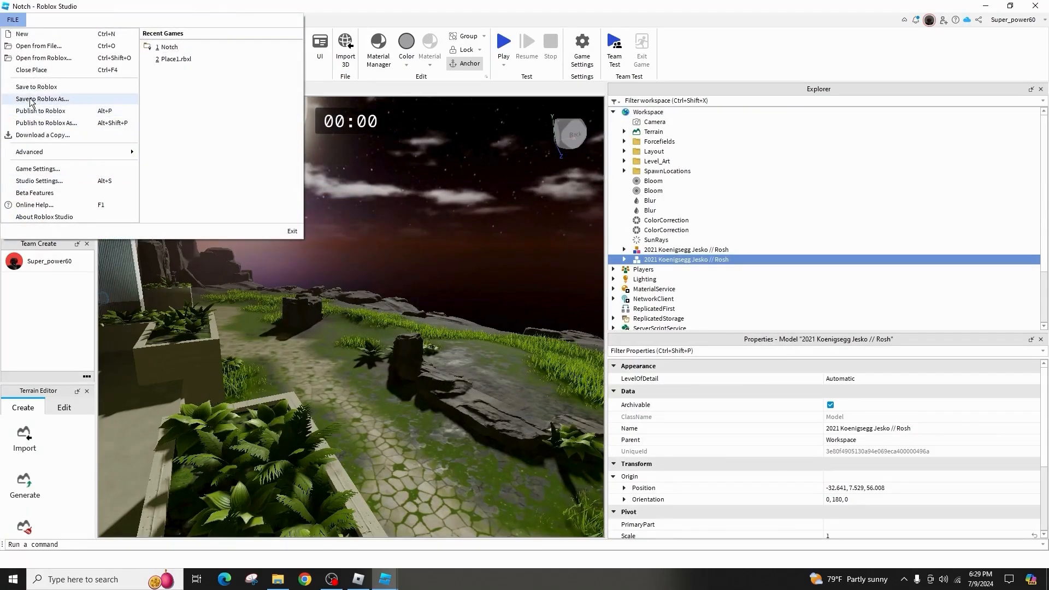
{"action": "left_click", "coordinate": [280, 201]}
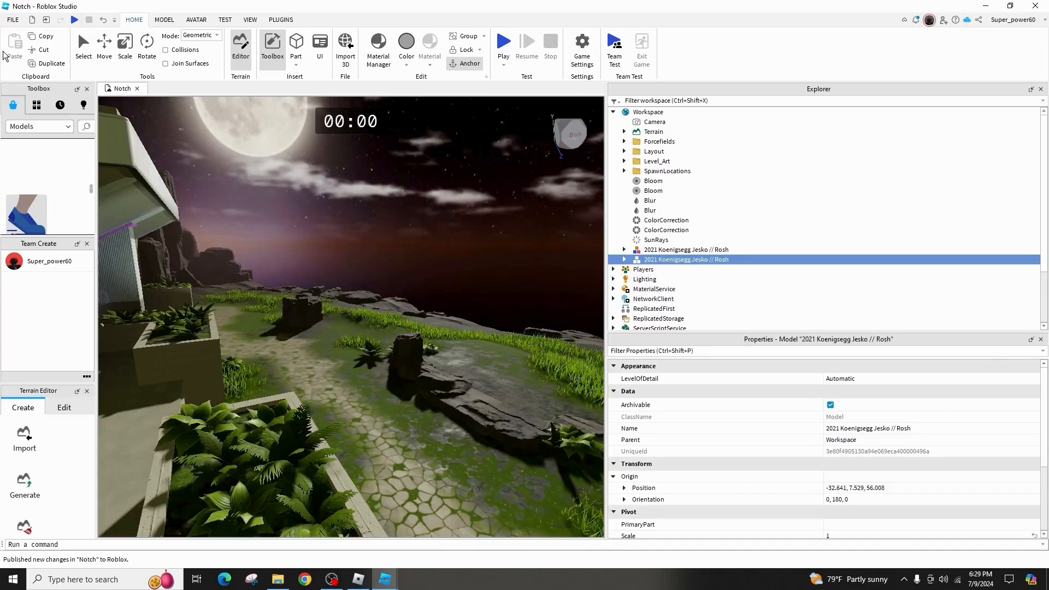
{"action": "left_click", "coordinate": [12, 20]}
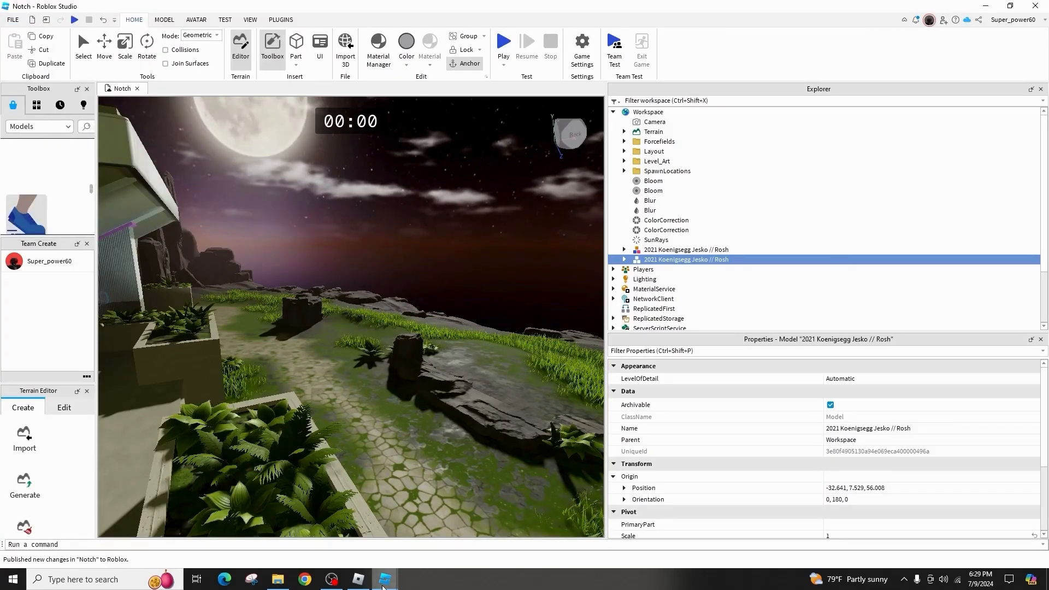
Step: Switch to Chrome and scroll Creator Hub Home to the Experiences listing Notch
{"action": "left_click", "coordinate": [383, 579]}
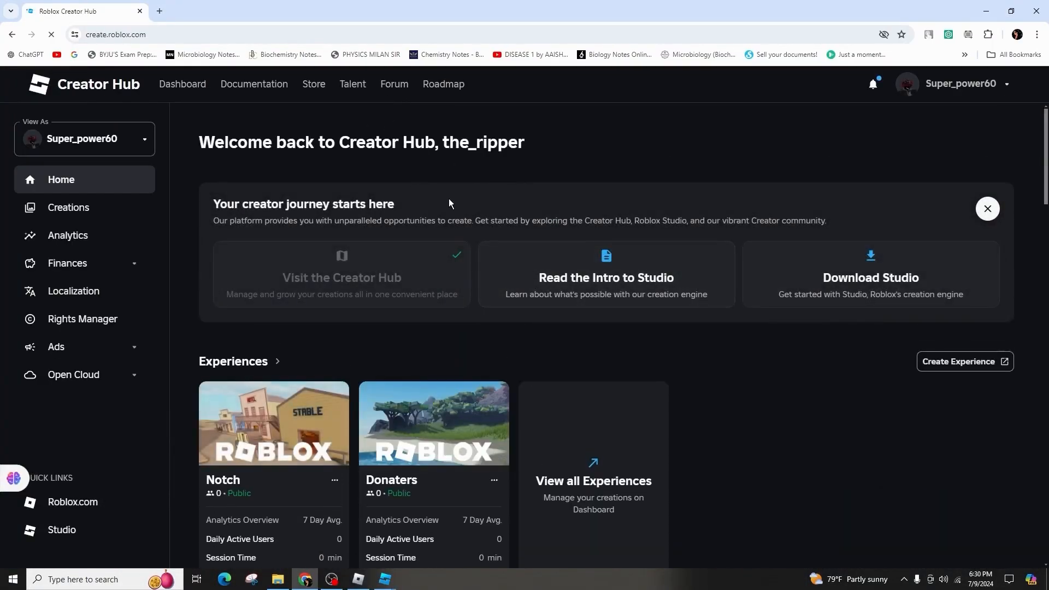
{"action": "scroll", "scroll_direction": "down", "scroll_amount": 3}
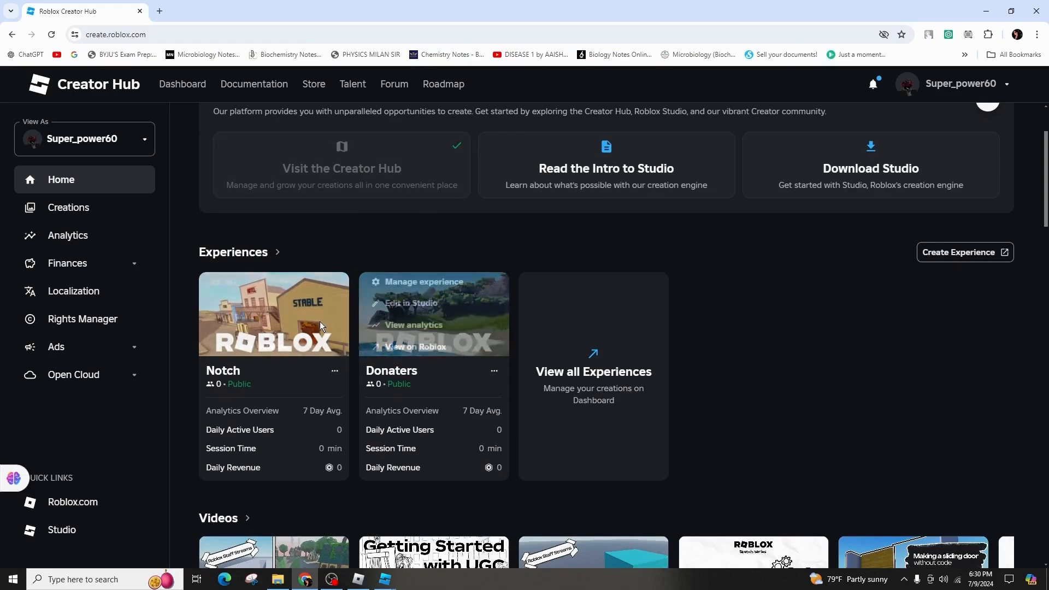
{"action": "mouse_move", "coordinate": [260, 370]}
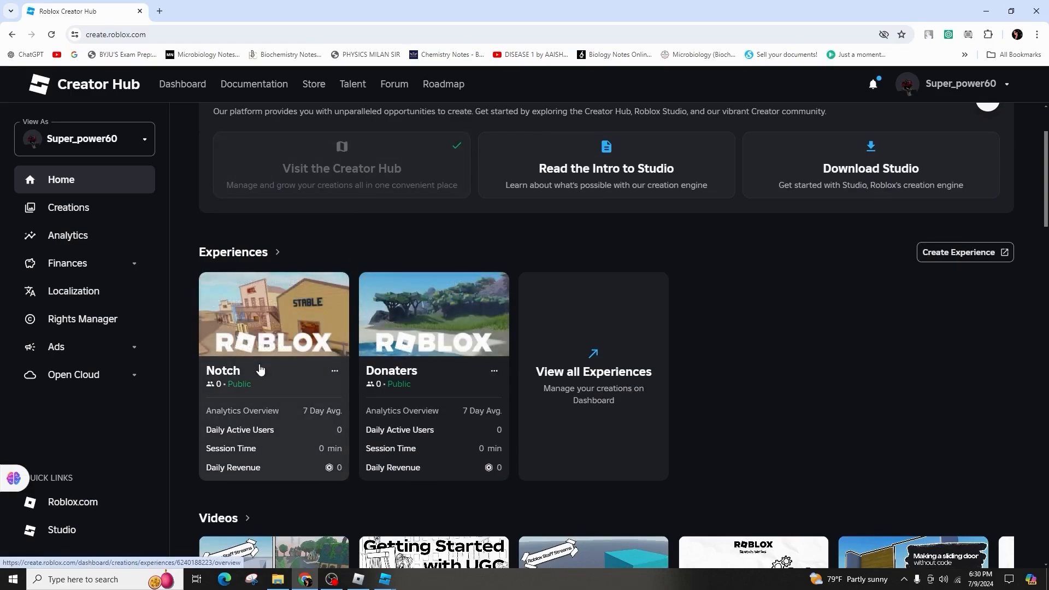
Step: Open Notch's roblox.com page, press Play, and allow the Roblox game client to open
{"action": "left_click", "coordinate": [273, 314]}
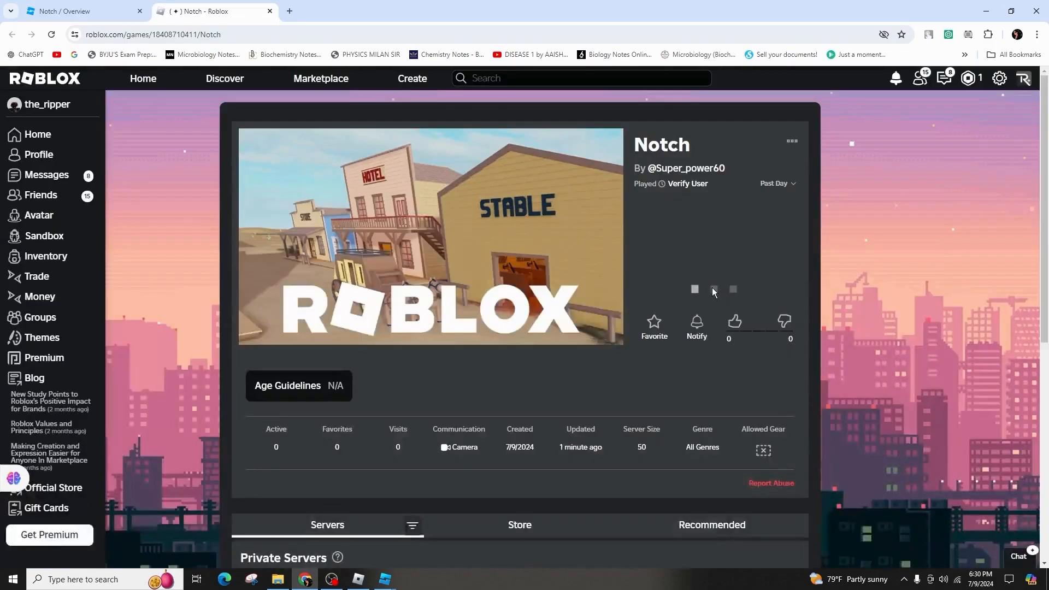
{"action": "left_click", "coordinate": [692, 288]}
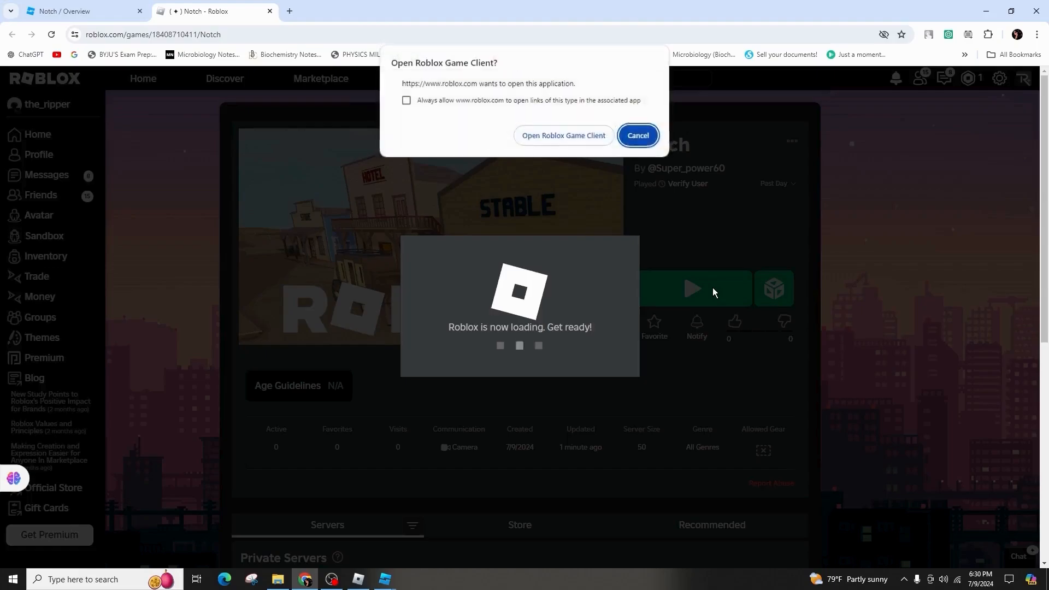
{"action": "mouse_move", "coordinate": [534, 110]}
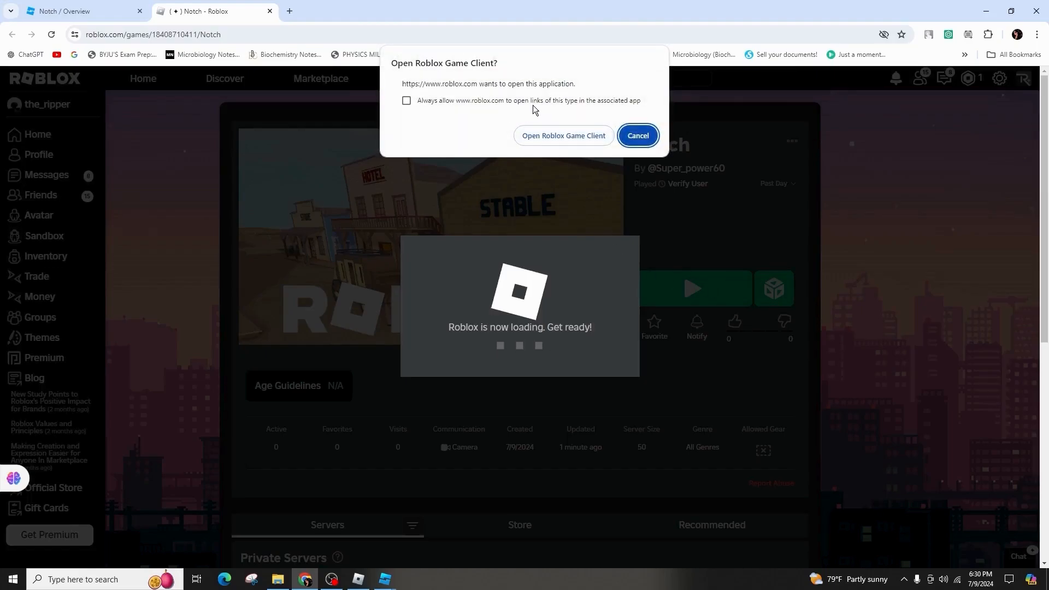
{"action": "left_click", "coordinate": [636, 135]}
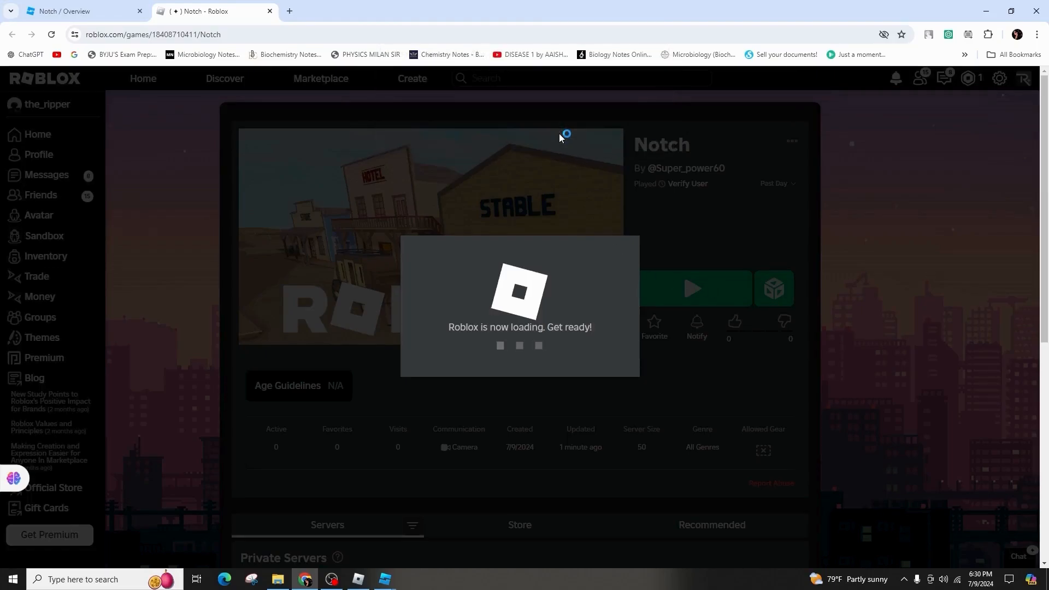